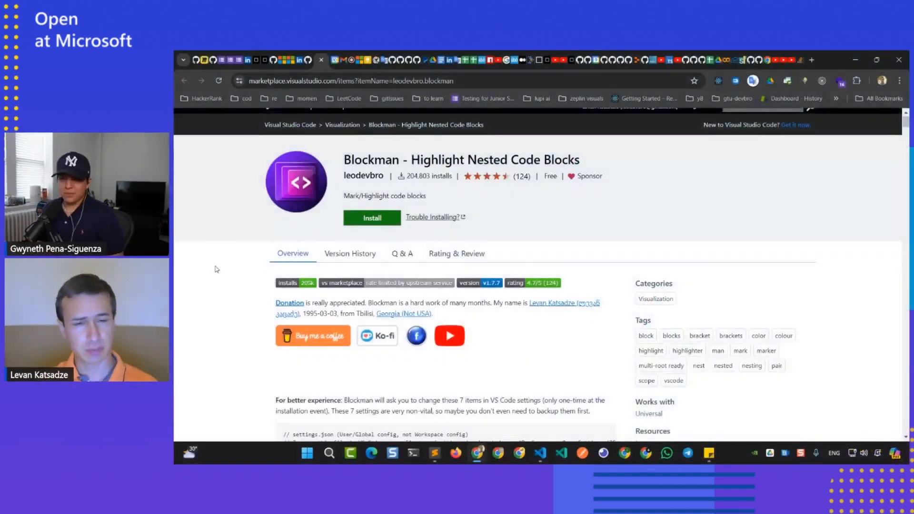
Scroll the Blockman page past the settings snippet to the Before/After image and animated PNG
scroll(down, 3)
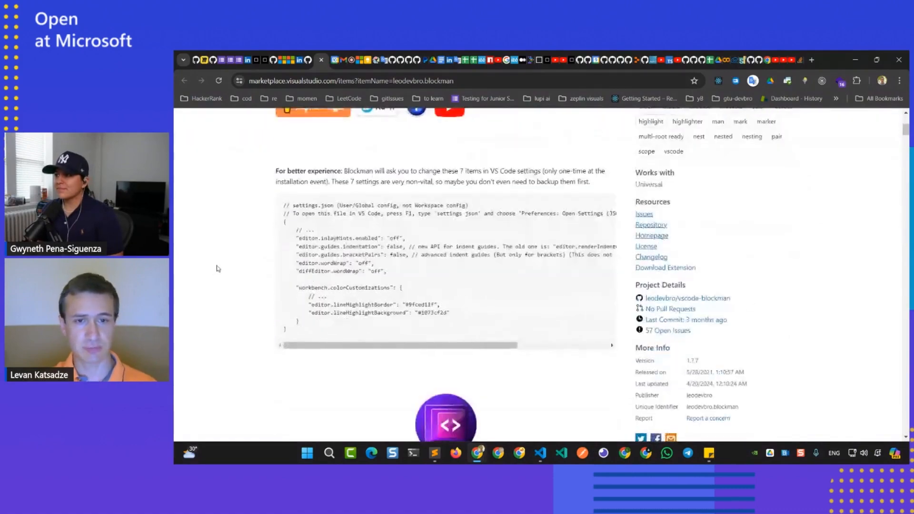
scroll(down, 3)
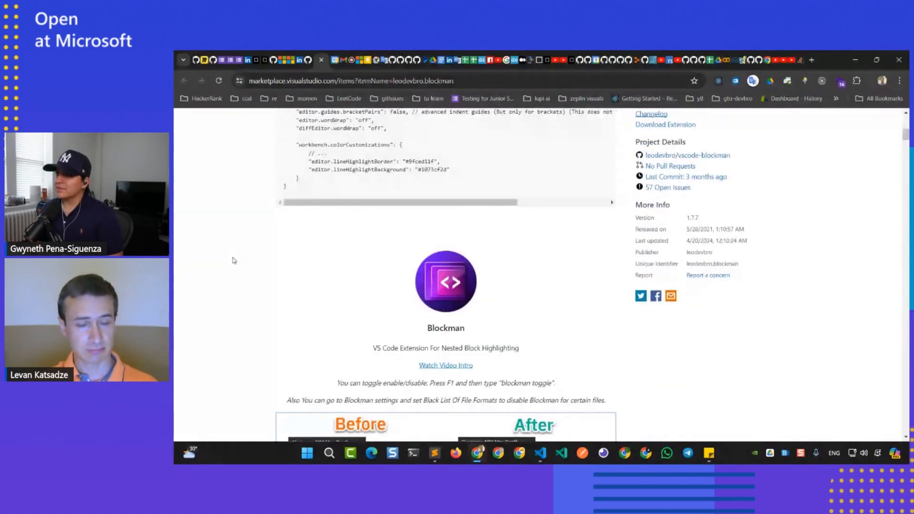
scroll(down, 3)
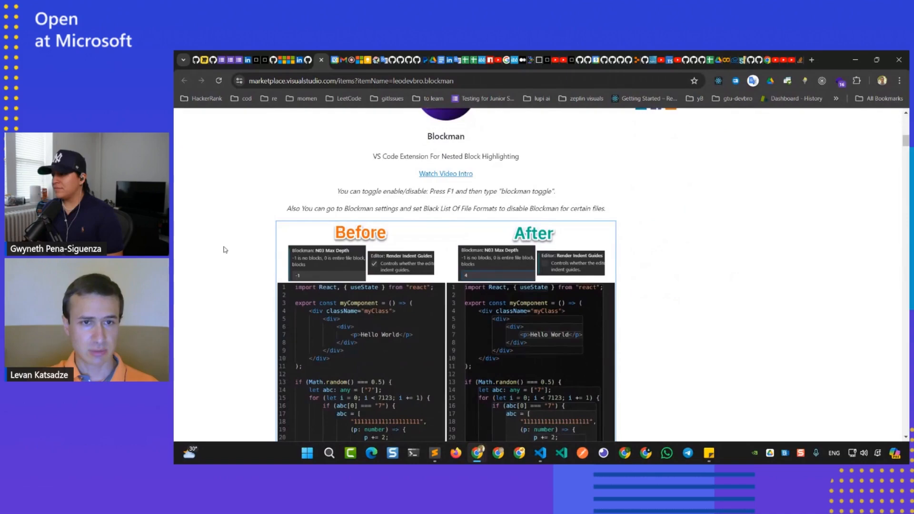
scroll(down, 3)
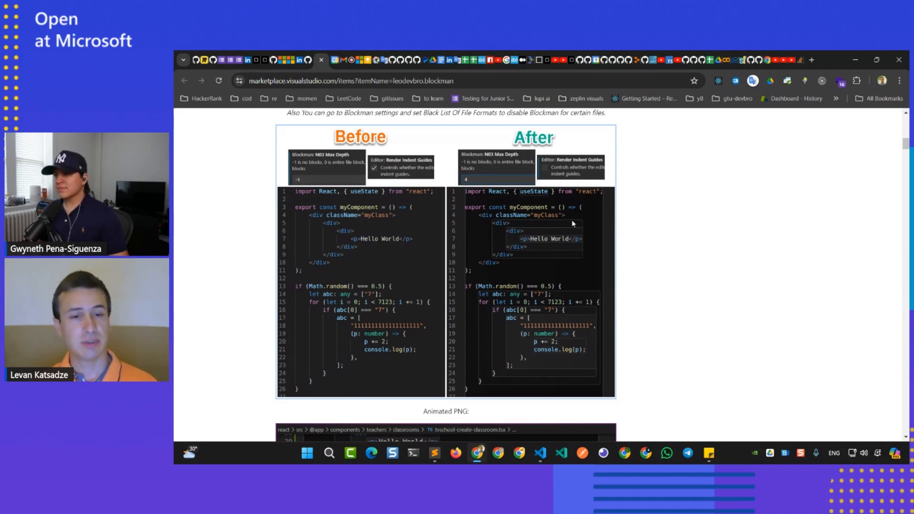
mouse_move(554, 227)
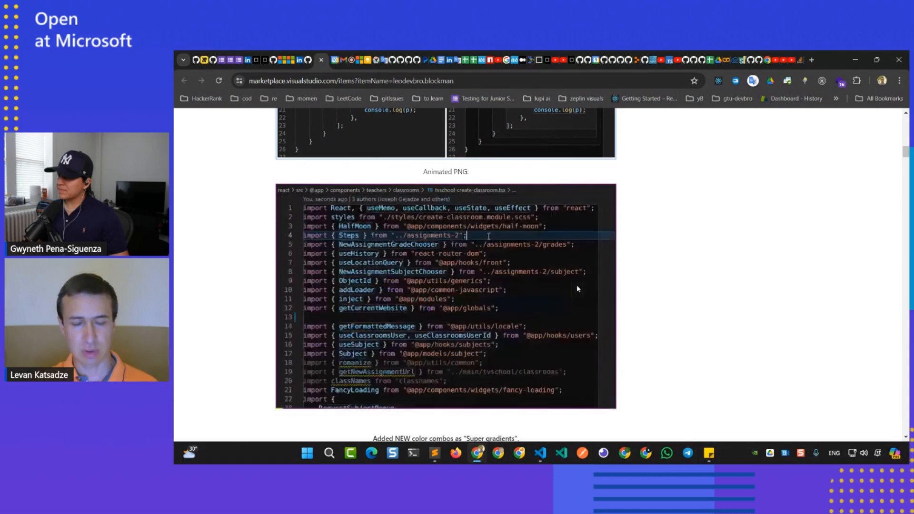
Scroll back to the Before/After nested block highlighting comparison above the animated demo
scroll(down, 3)
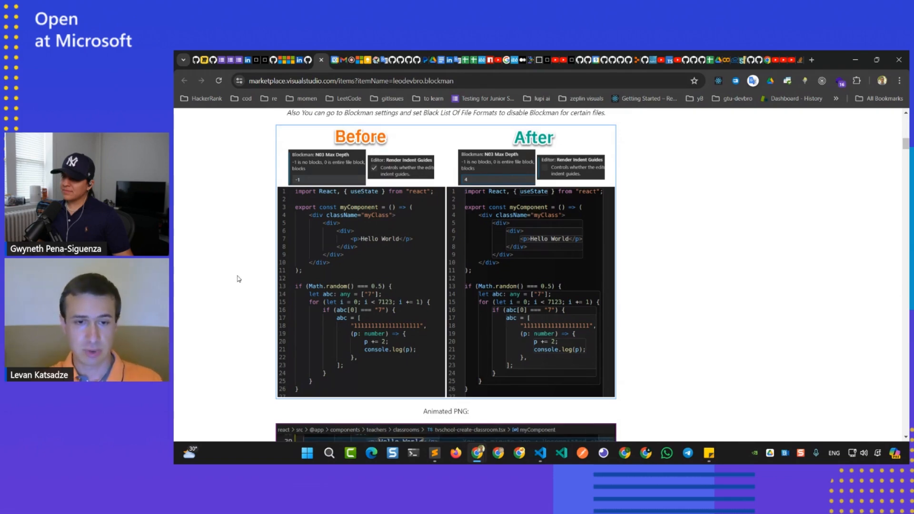
Scroll past the animated demo, Super gradients and borders sections to the Python example
scroll(down, 3)
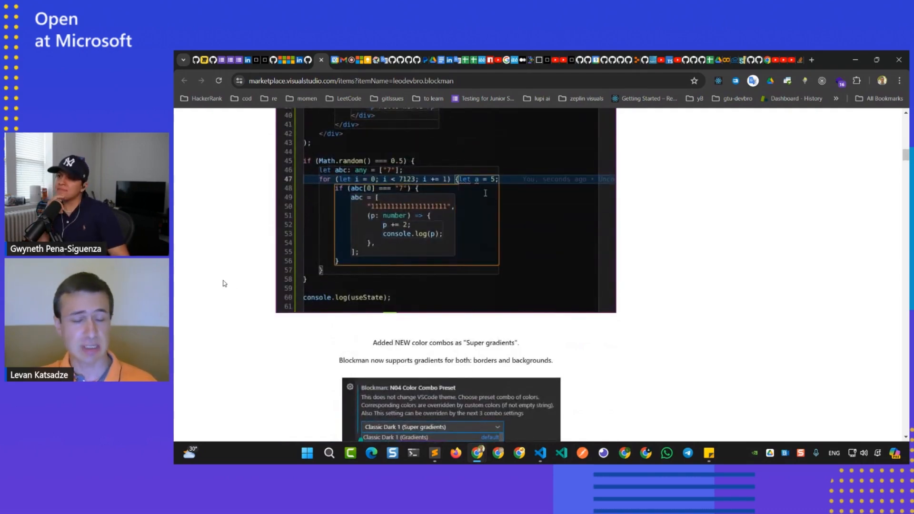
mouse_move(199, 274)
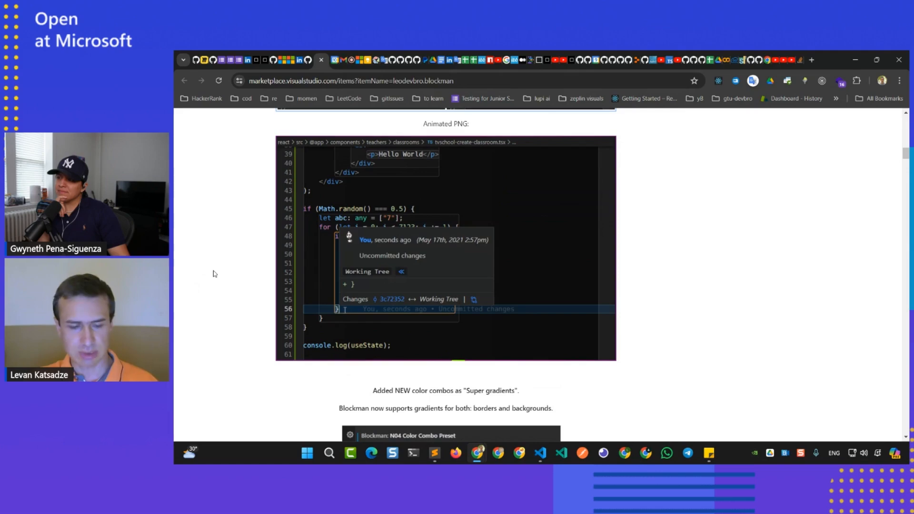
scroll(down, 3)
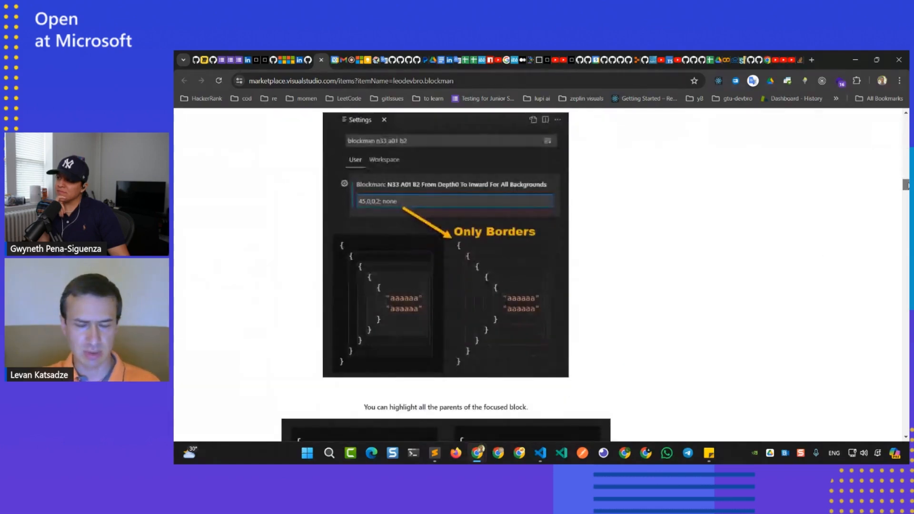
scroll(down, 3)
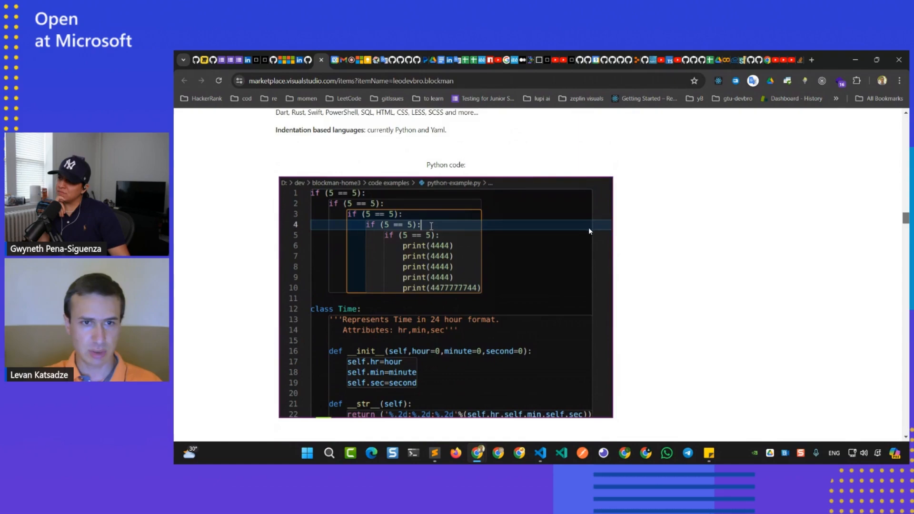
Click on the Blockman page, enter runs of 1s, and scroll through the content
click(408, 235)
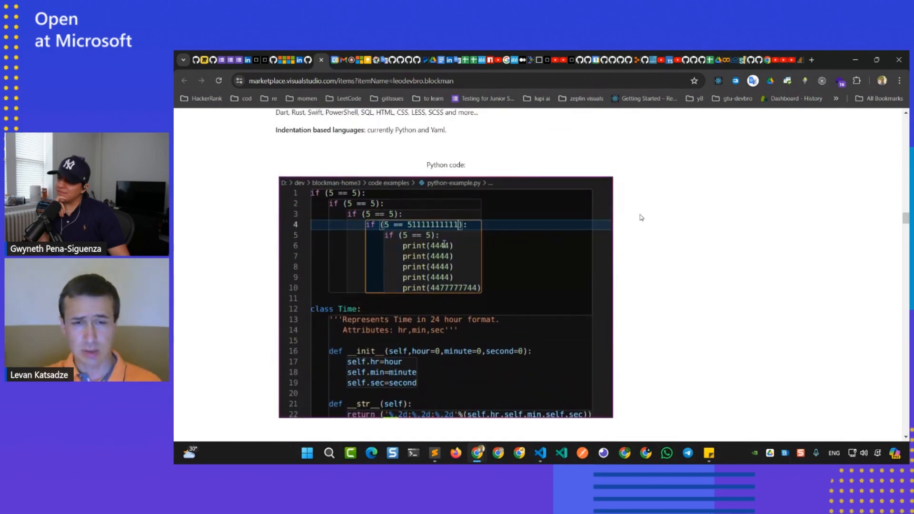
text(11111111111111111)
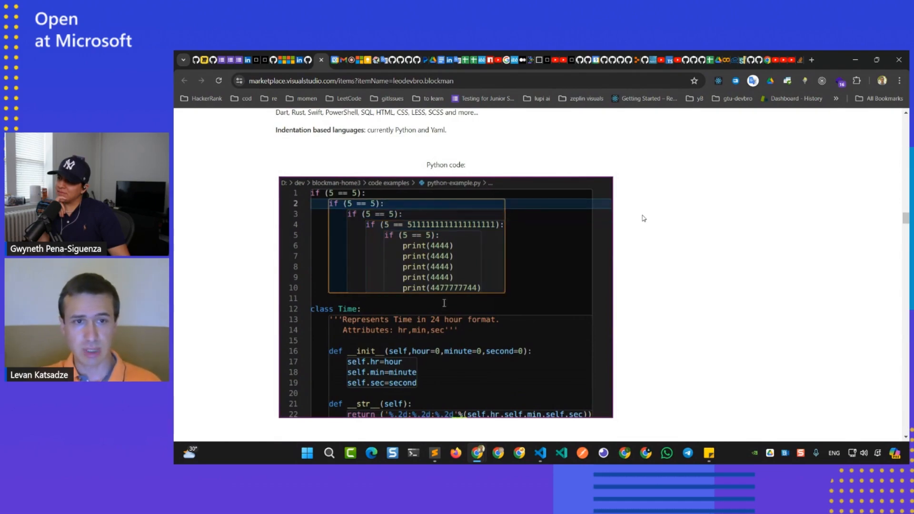
scroll(down, 3)
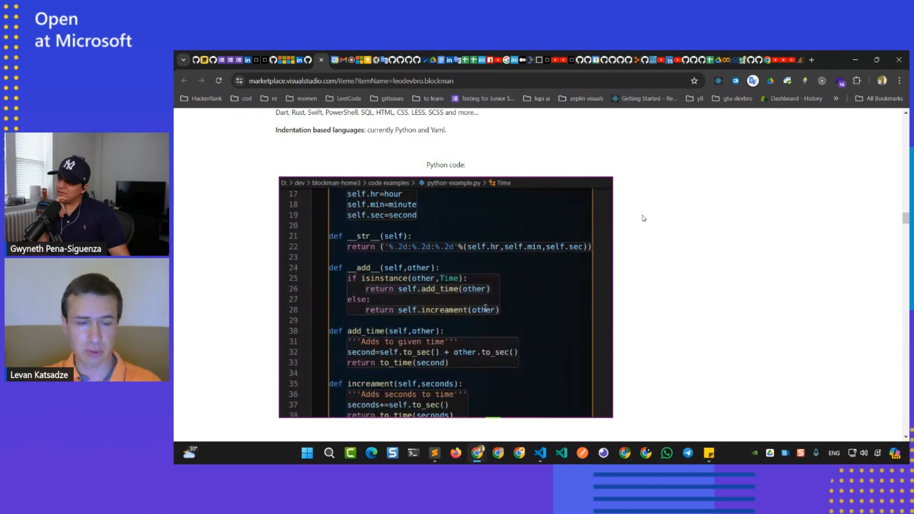
scroll(down, 3)
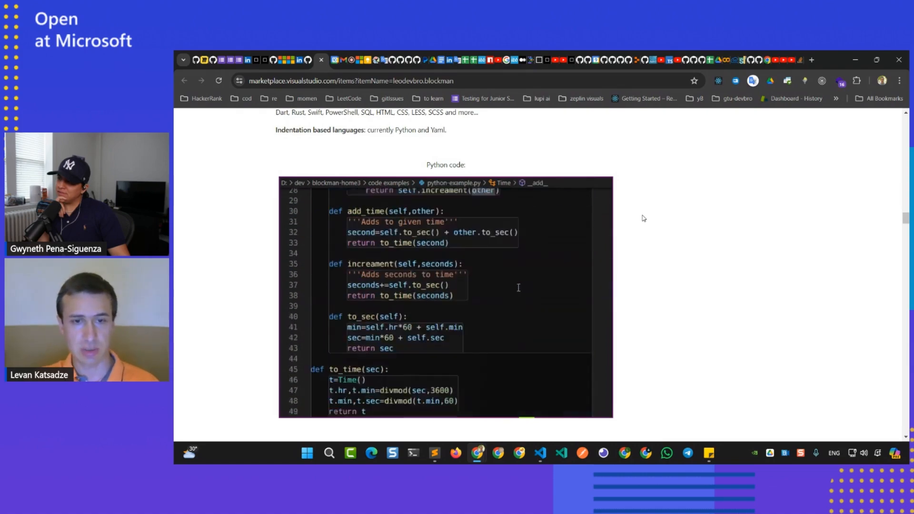
scroll(down, 3)
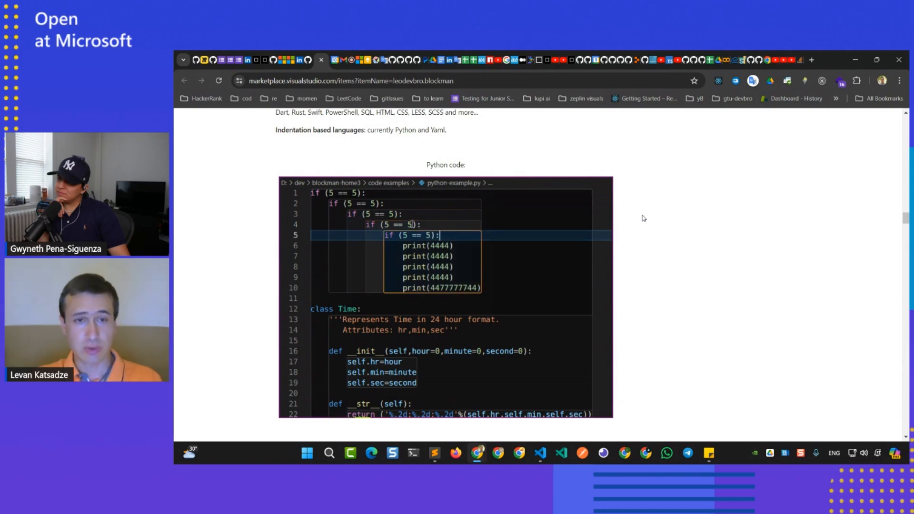
text(111111111111111111)
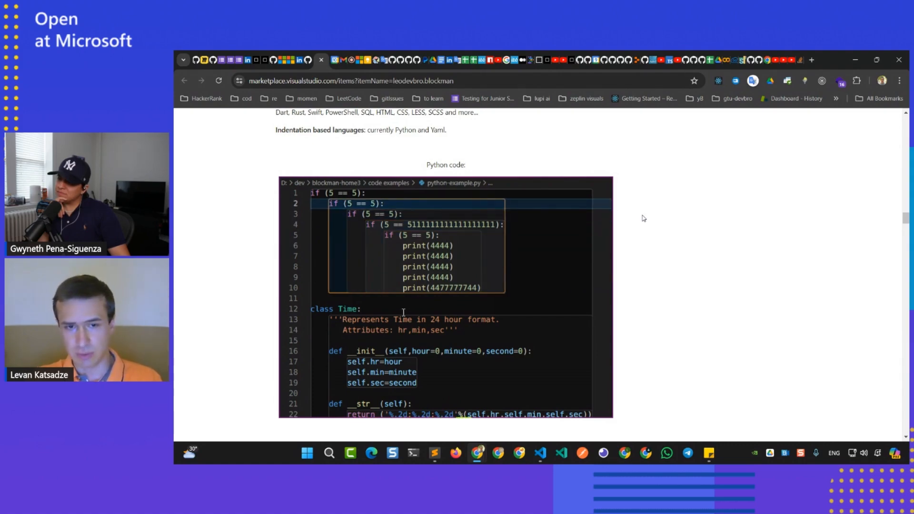
scroll(down, 3)
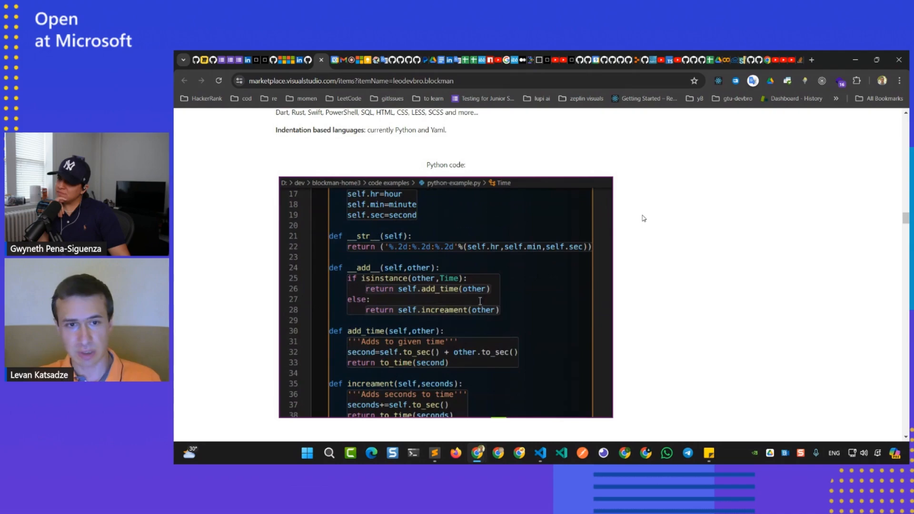
scroll(down, 3)
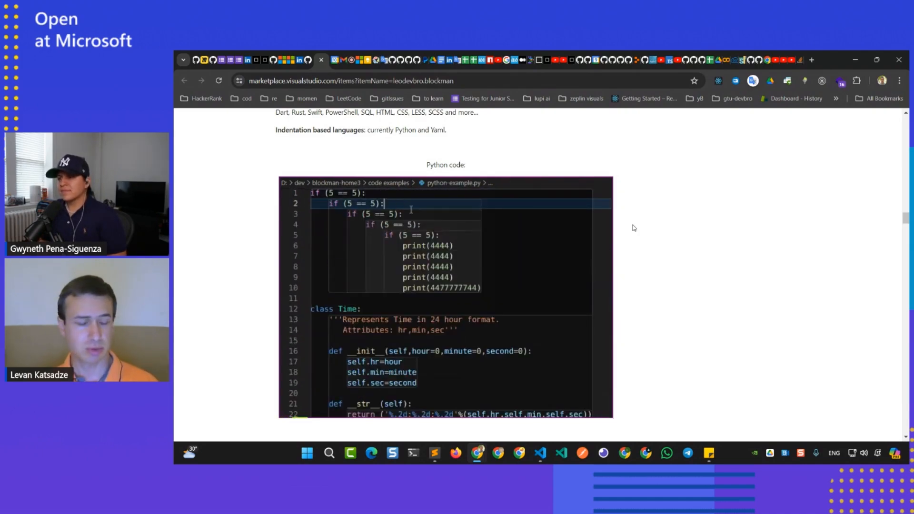
Scroll the page to the Before/After comparison beneath the blacklisting file formats note
click(408, 225)
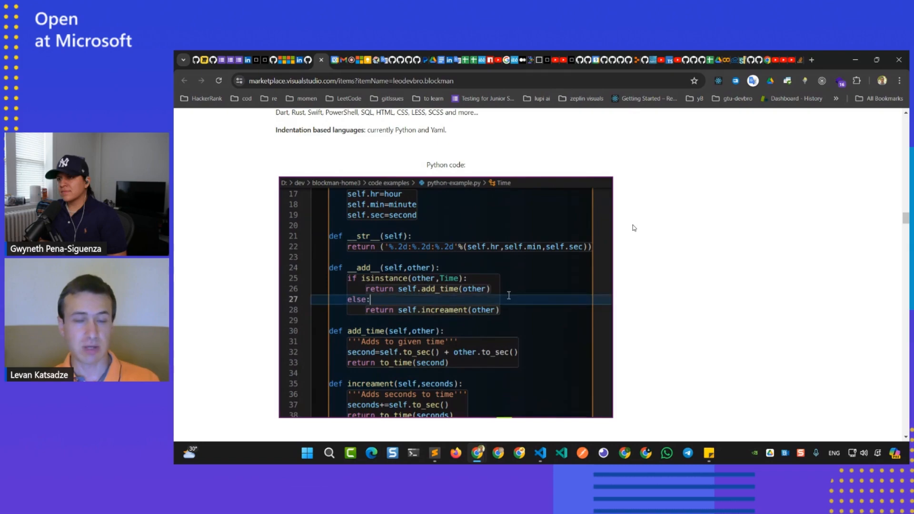
scroll(down, 3)
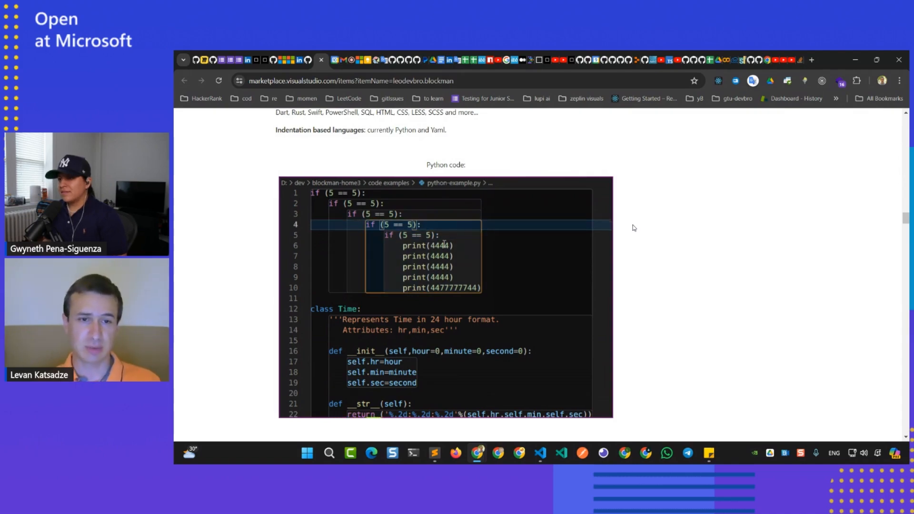
text(1111111111111111111)
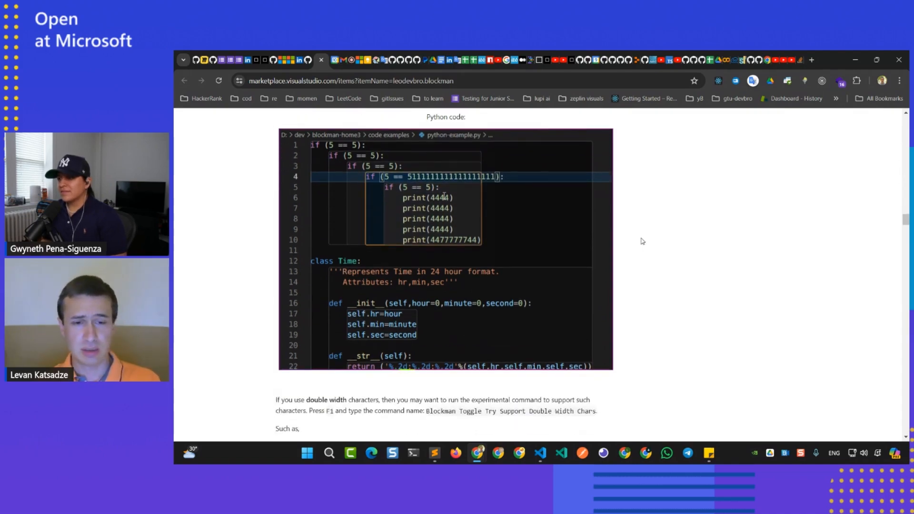
scroll(down, 3)
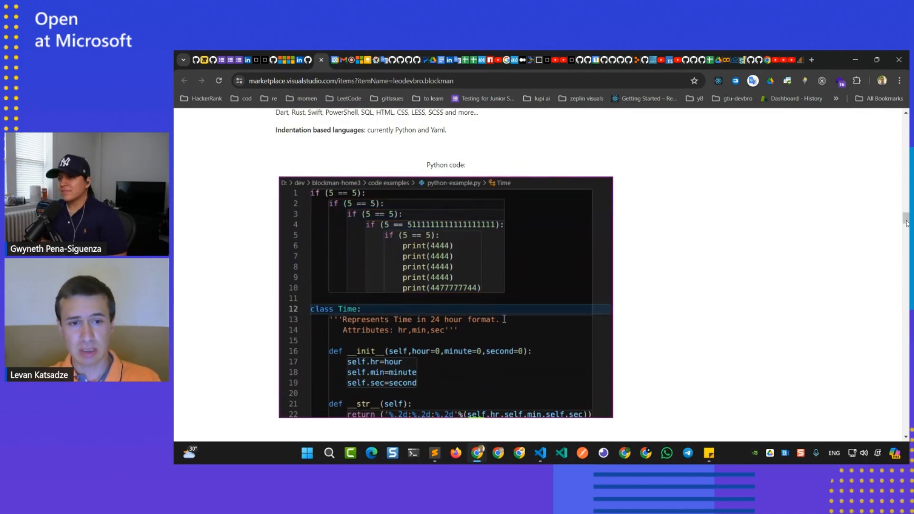
scroll(down, 3)
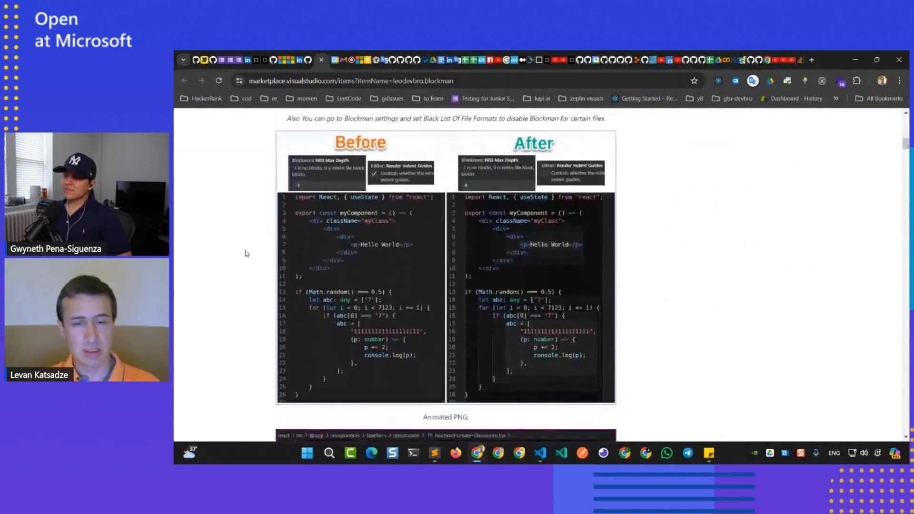
Scroll past the animated PNG demo to the Overview top, typing 'let a = 5;' along the way
scroll(down, 3)
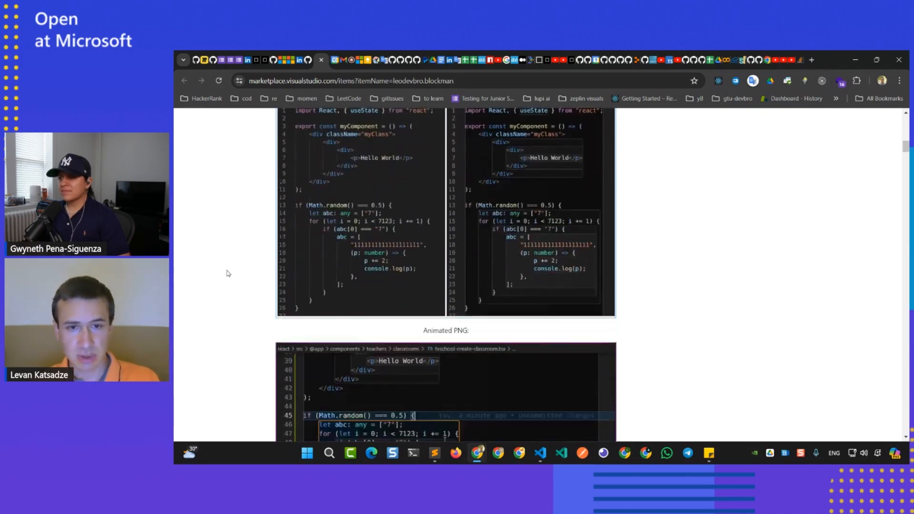
scroll(down, 3)
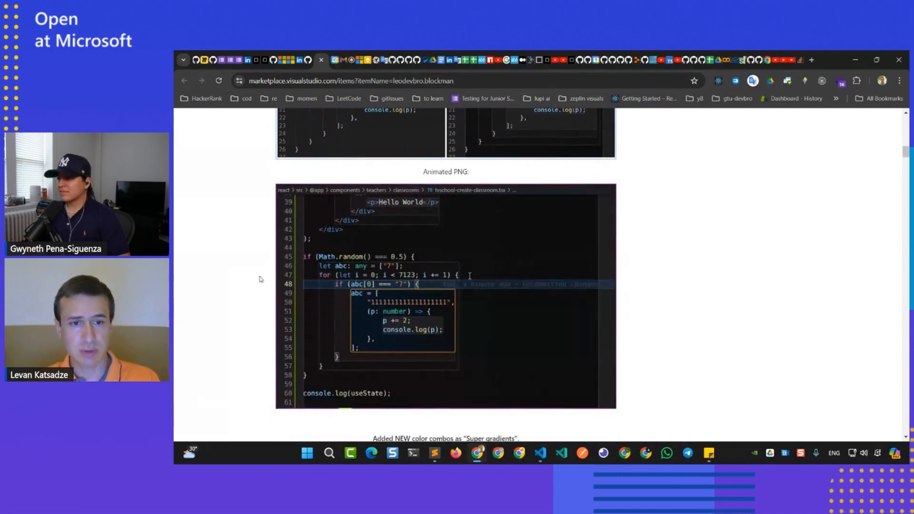
text(let a)
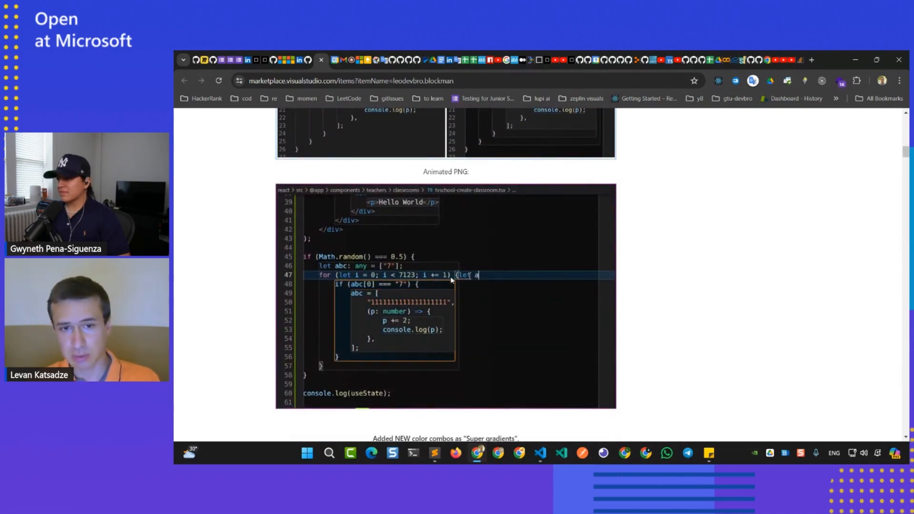
text(= 5;)
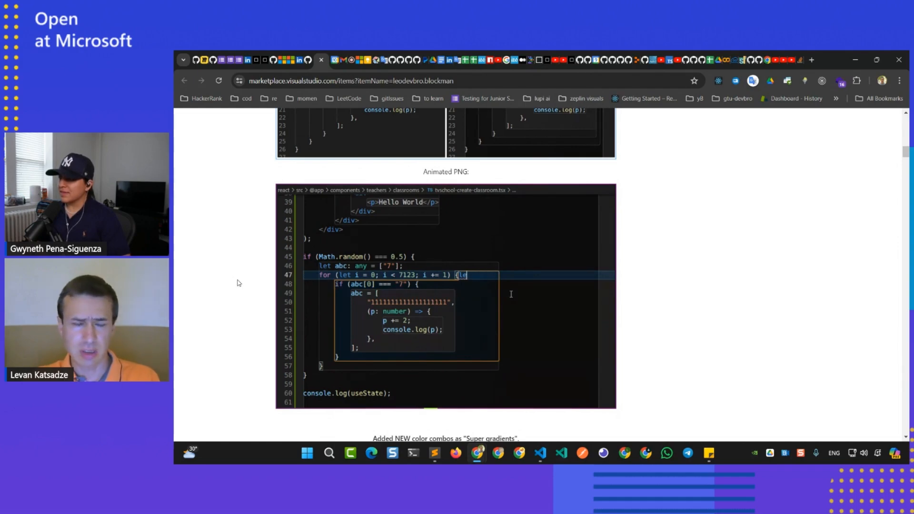
scroll(down, 3)
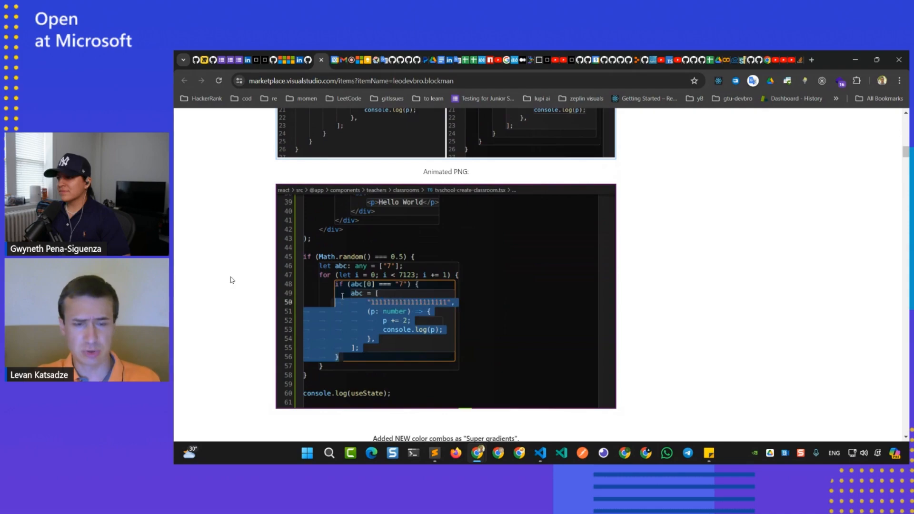
key(ctrl+/)
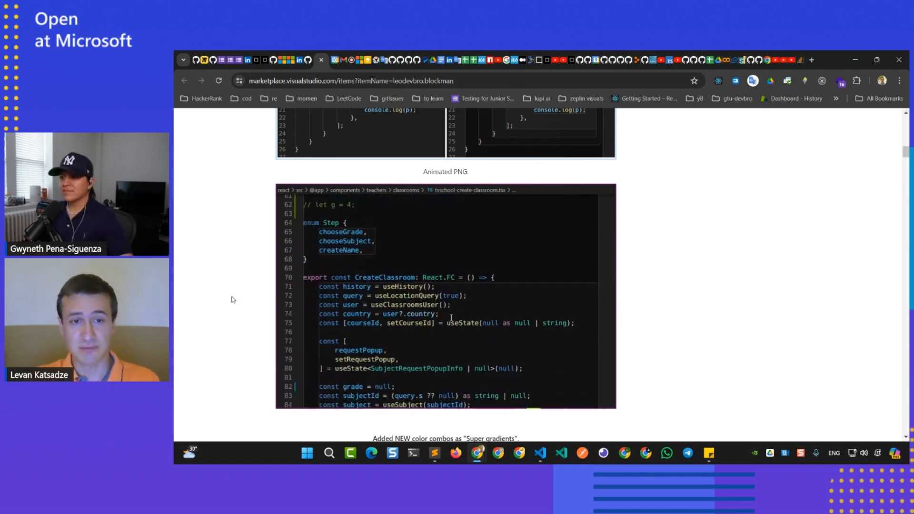
scroll(down, 3)
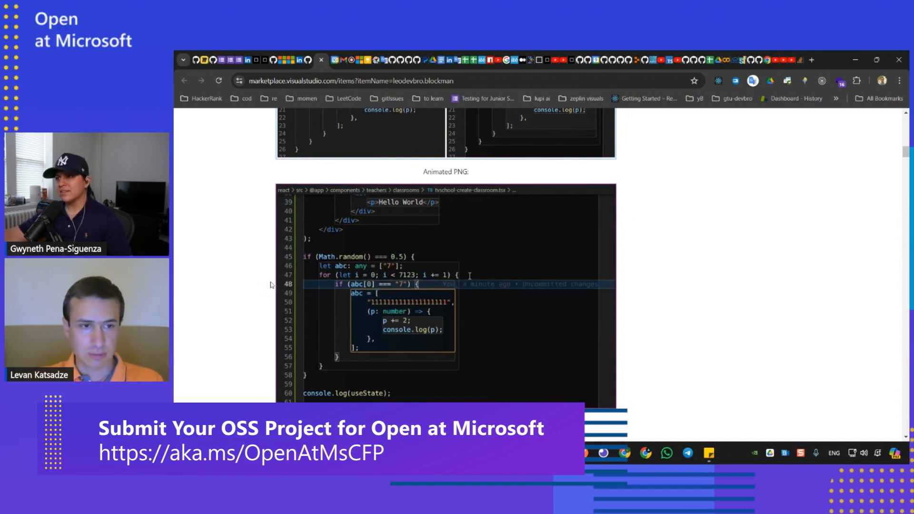
text(let a)
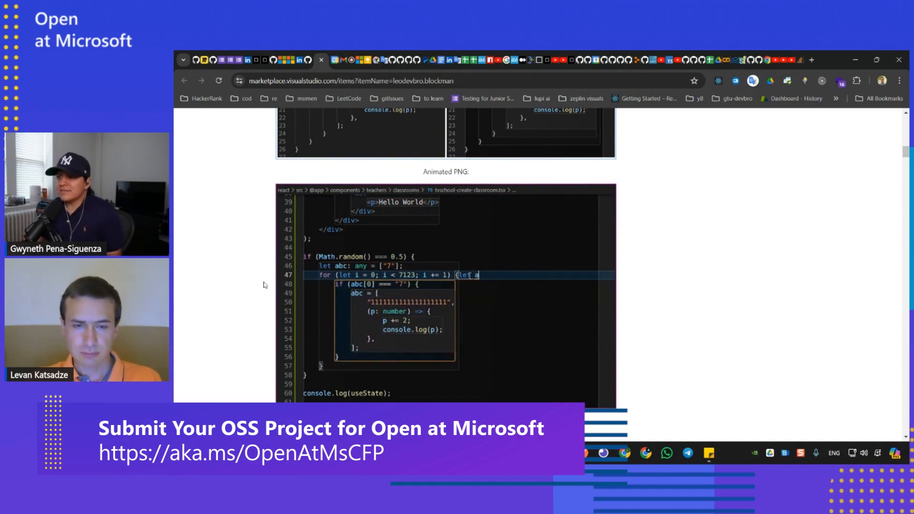
text(= 5;)
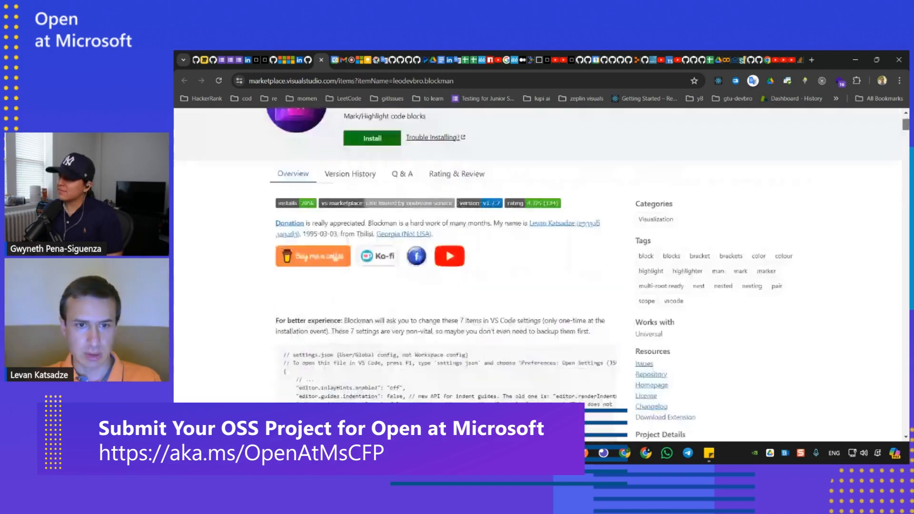
Scroll past the Before/After and settings images to the Supported programming languages heading
scroll(down, 3)
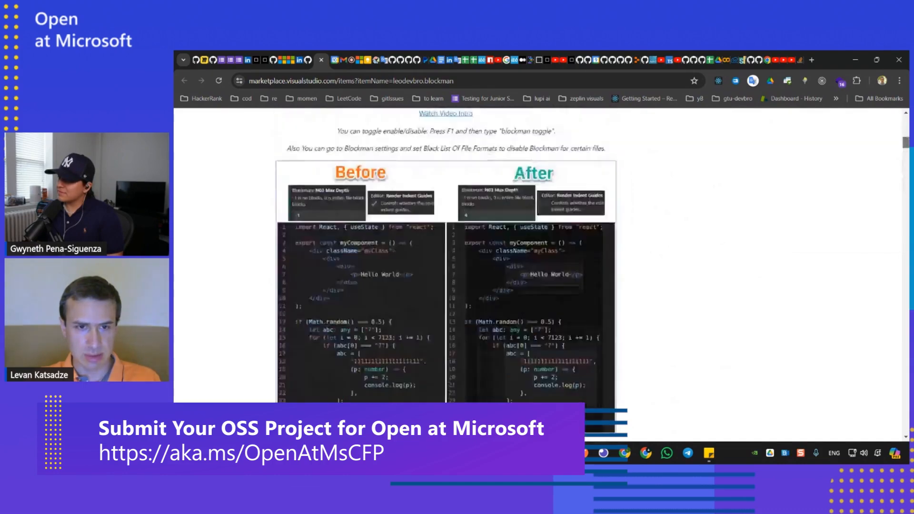
scroll(down, 3)
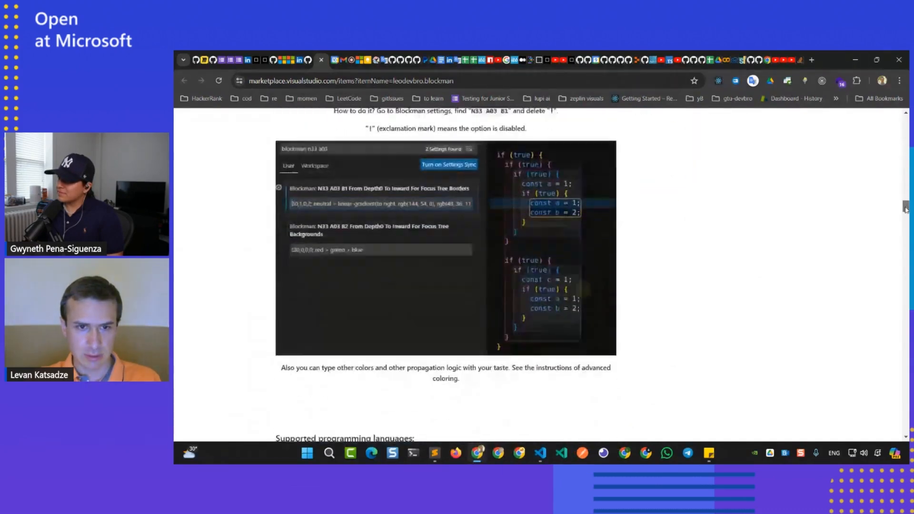
scroll(down, 3)
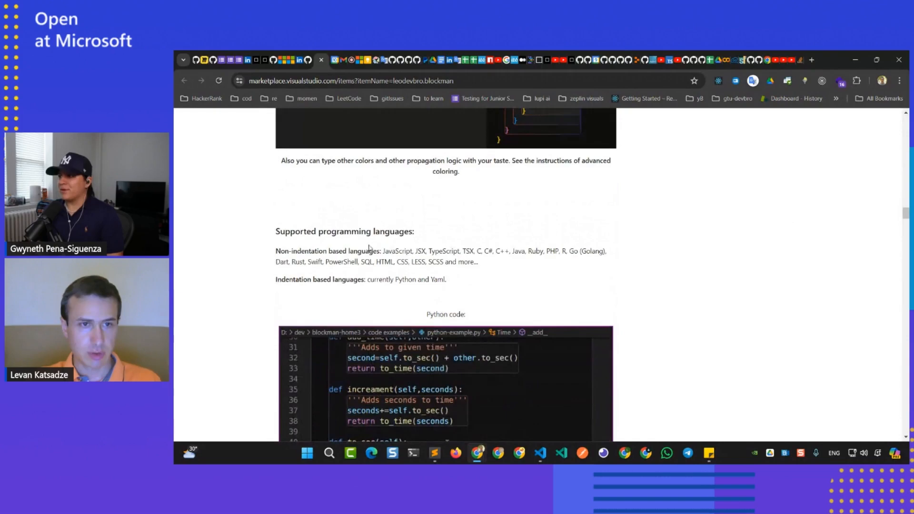
scroll(down, 3)
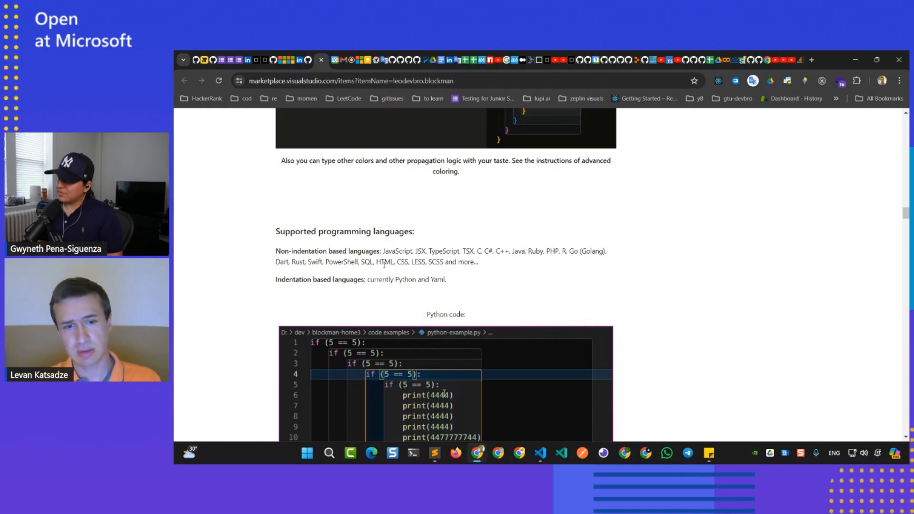
text(11111111111111111)
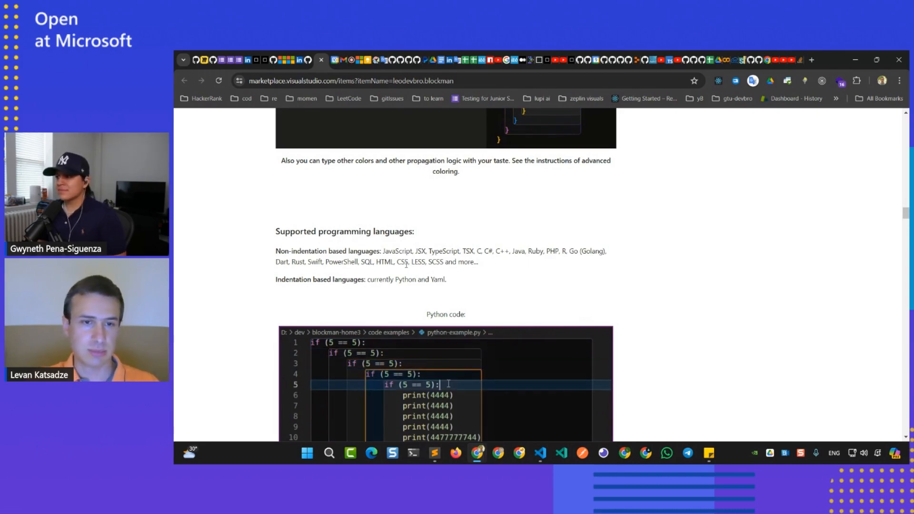
text(111111111111111111)
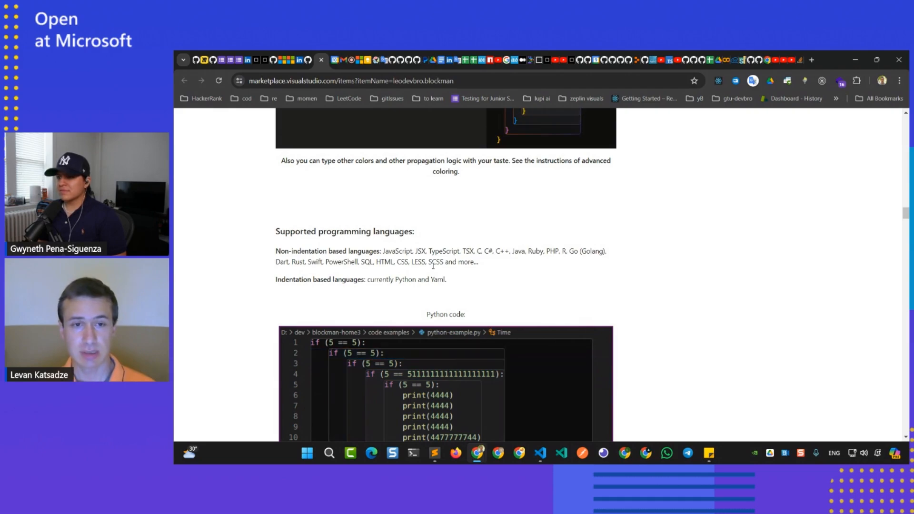
scroll(down, 3)
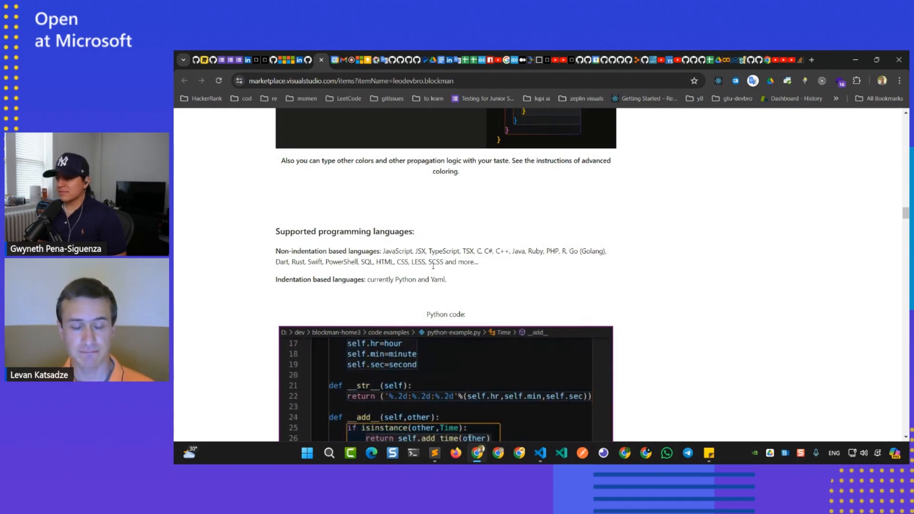
scroll(down, 3)
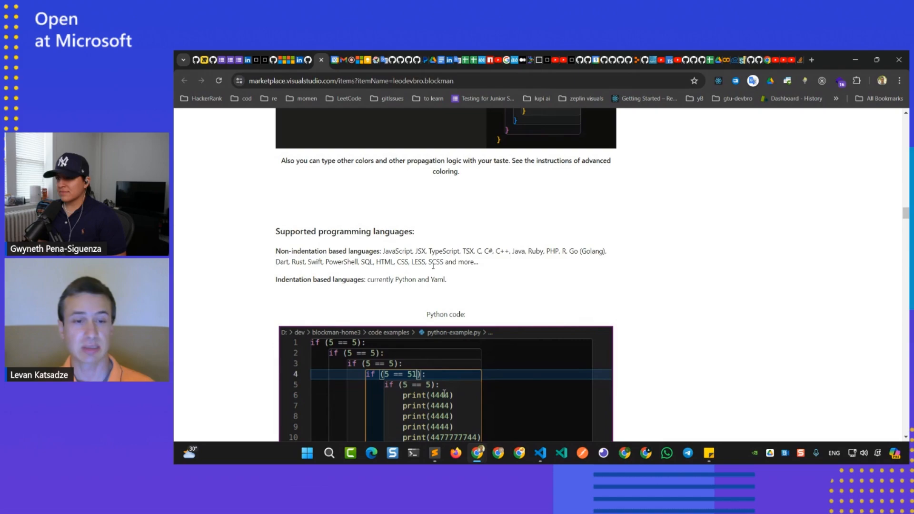
text(11111111111111111)
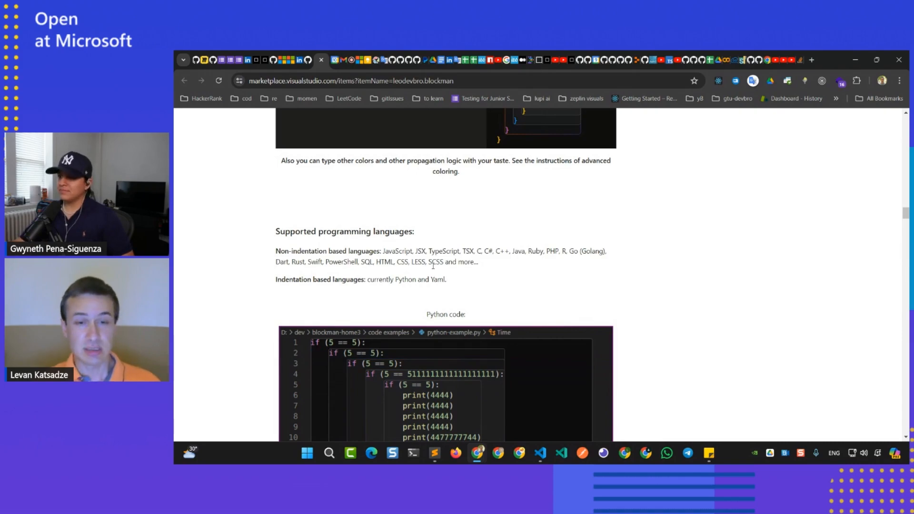
scroll(down, 3)
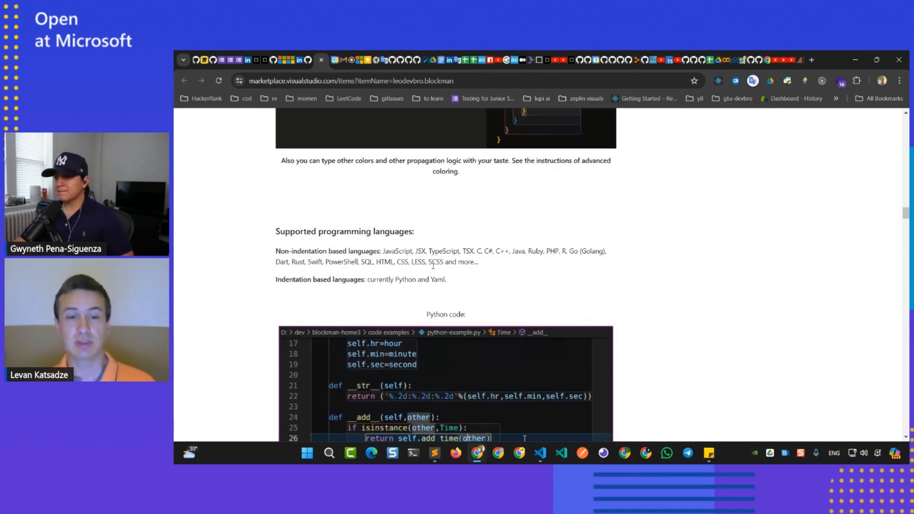
scroll(down, 3)
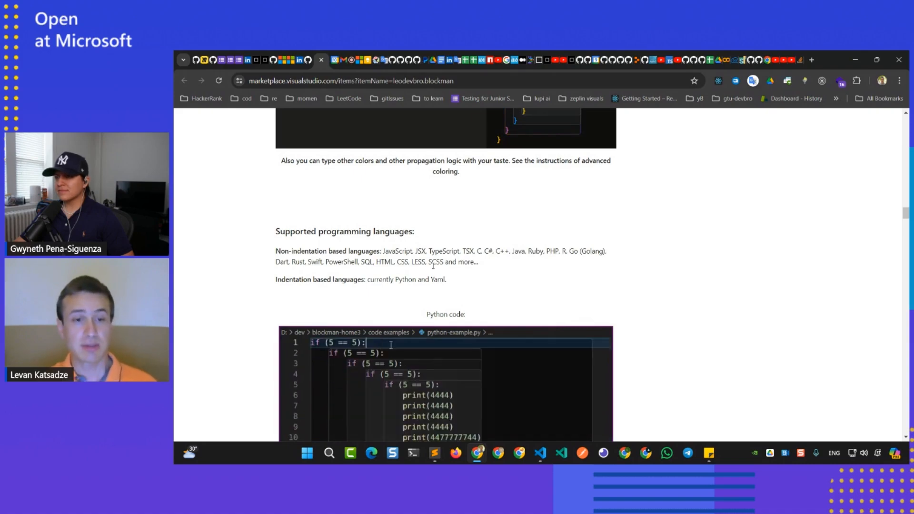
click(430, 374)
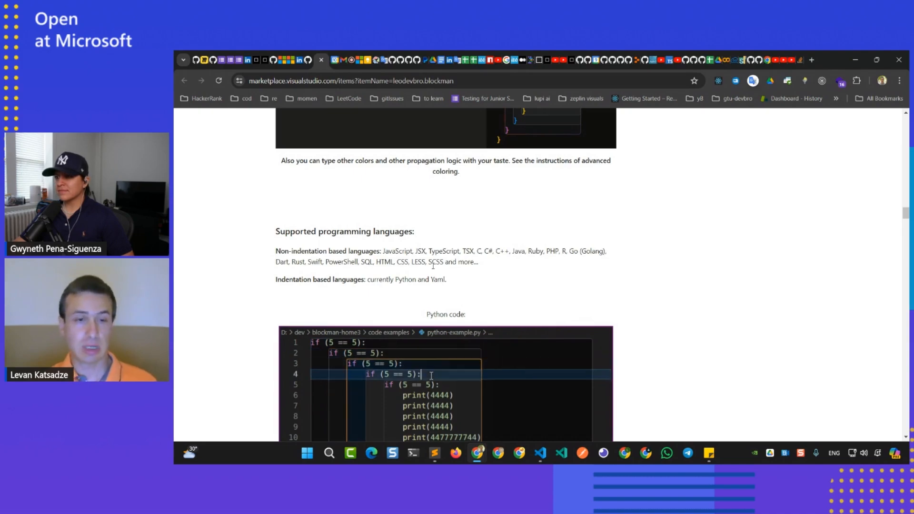
click(410, 384)
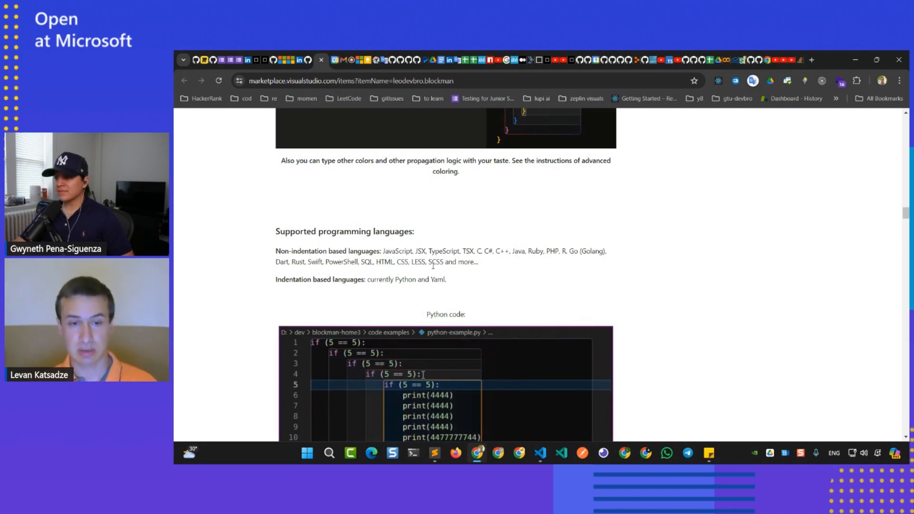
text(111111111111111111)
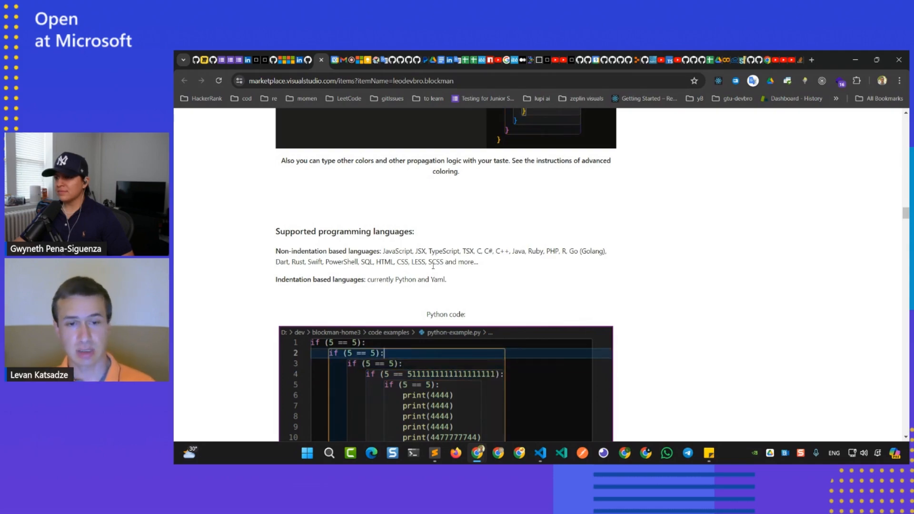
scroll(down, 3)
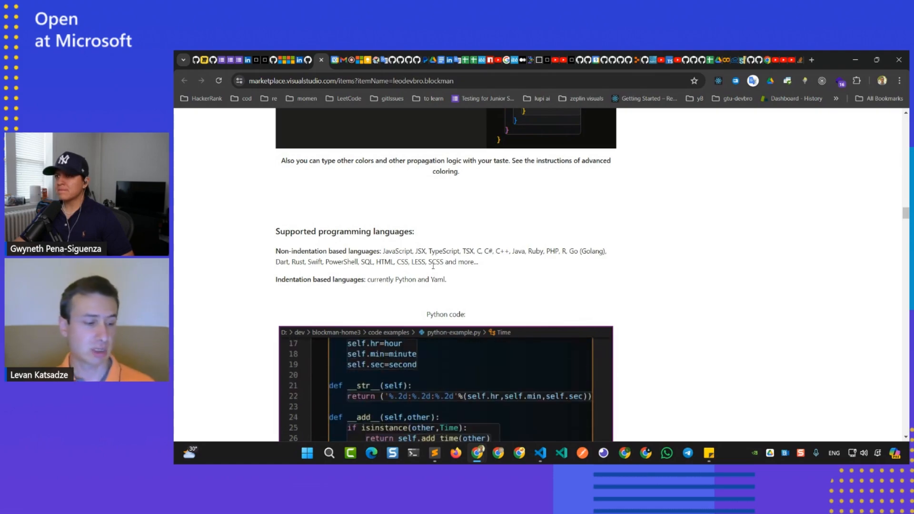
scroll(down, 3)
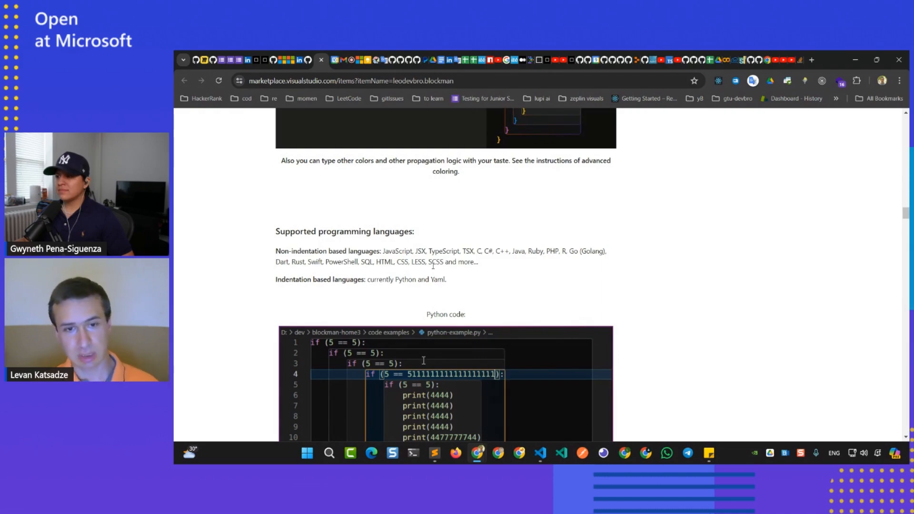
click(353, 352)
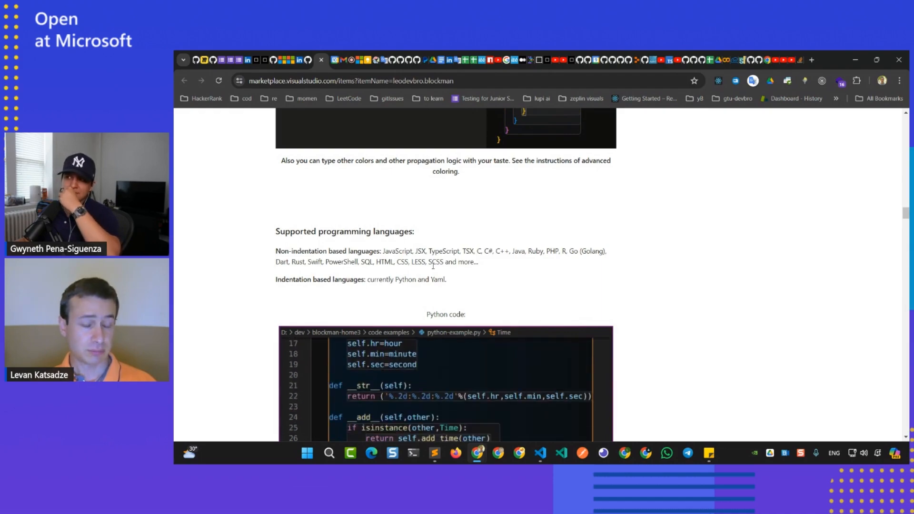
scroll(down, 3)
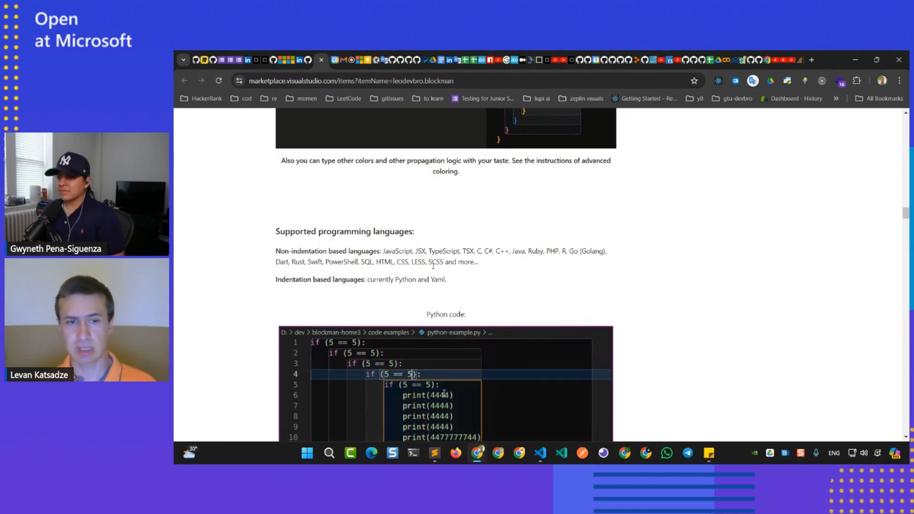
text(1111111111111111111)
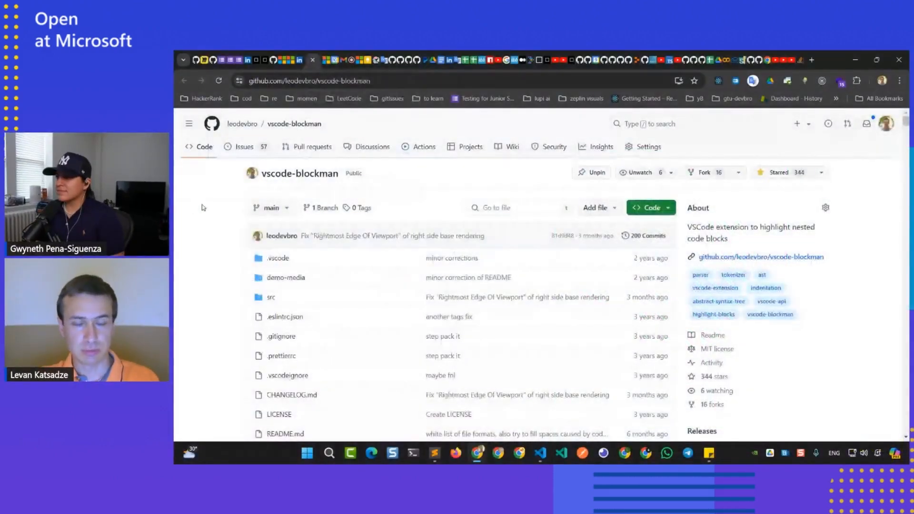
scroll(down, 3)
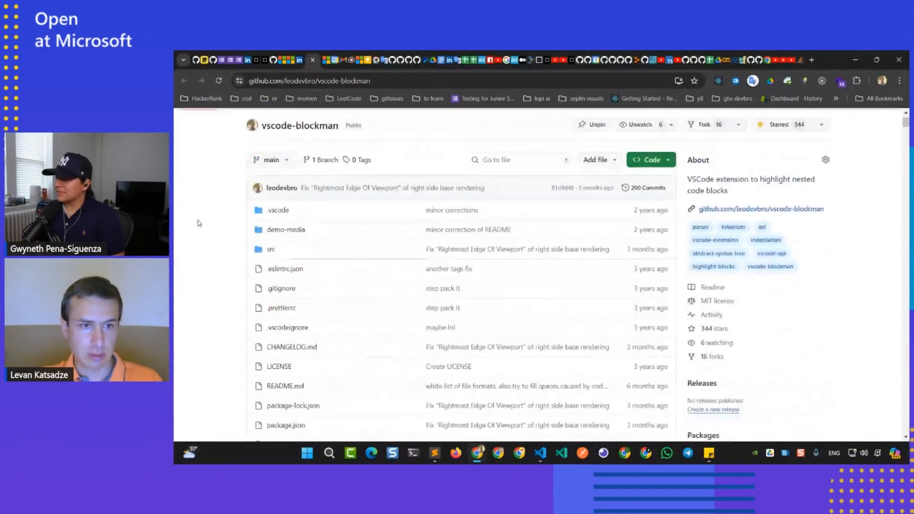
scroll(down, 3)
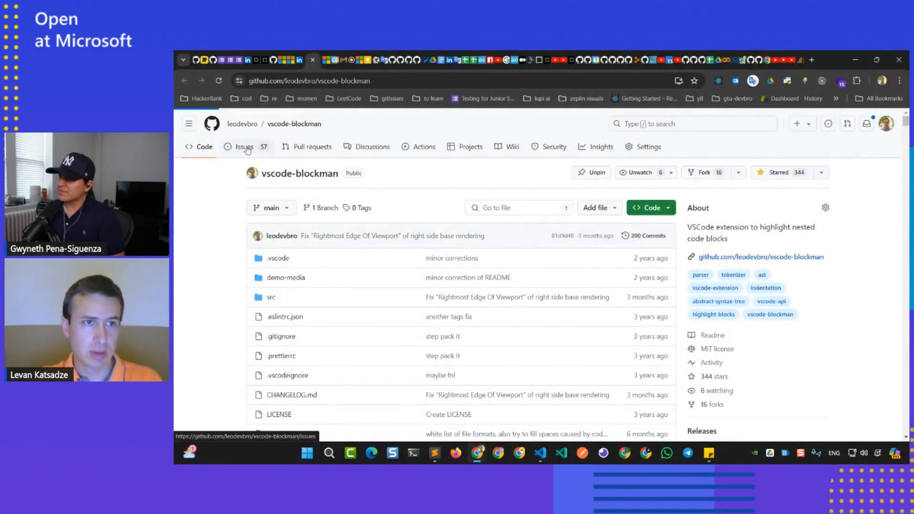
Open the vscode-blockman Issues tab (57 open, 73 closed) and scroll down to 2023 entries
click(244, 146)
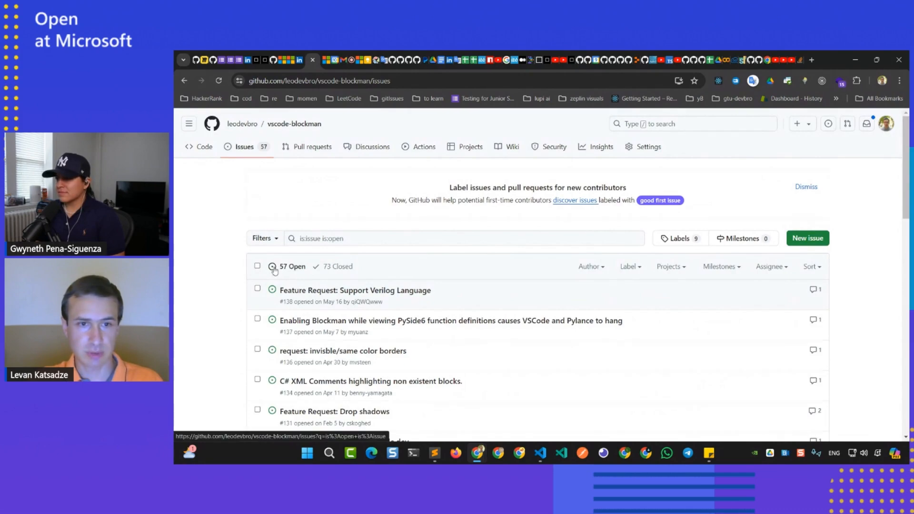
scroll(down, 3)
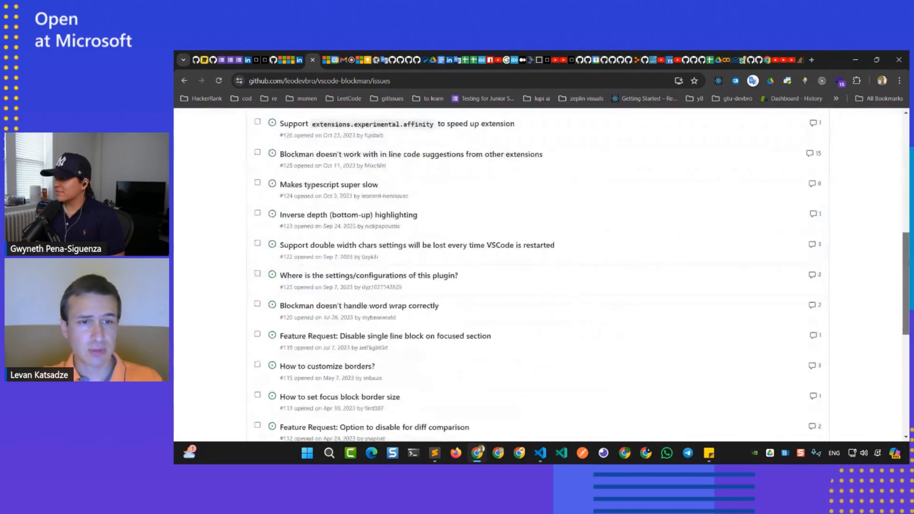
scroll(down, 3)
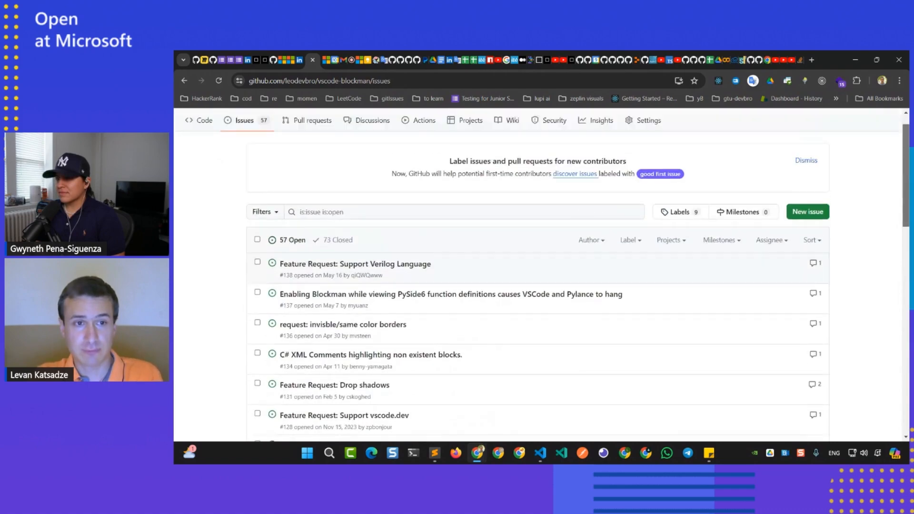
scroll(down, 3)
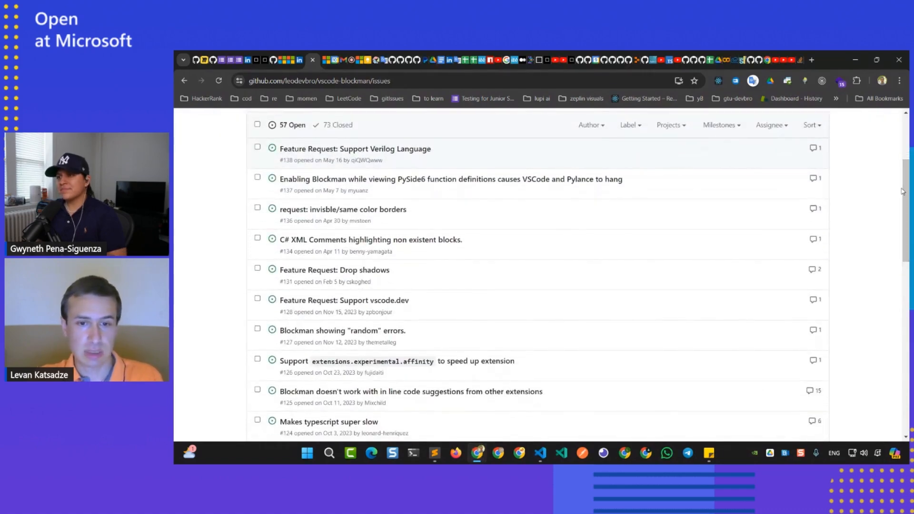
scroll(down, 3)
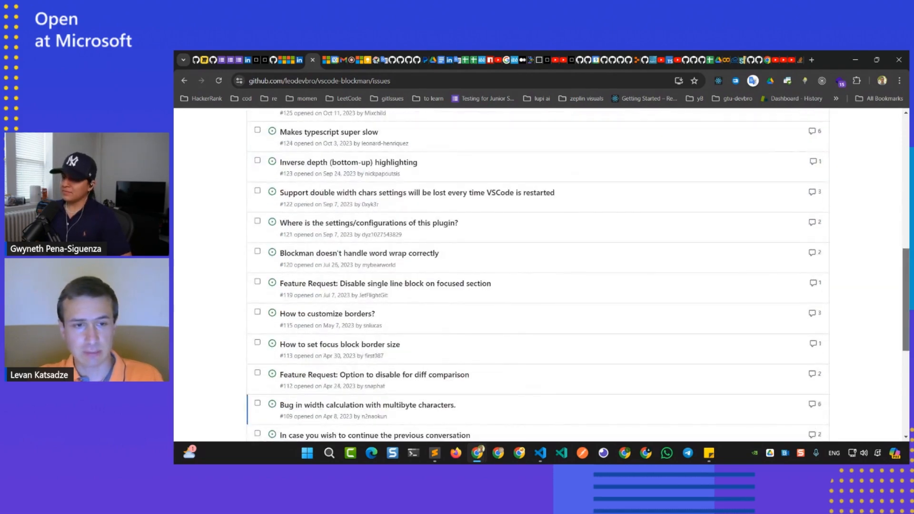
scroll(down, 3)
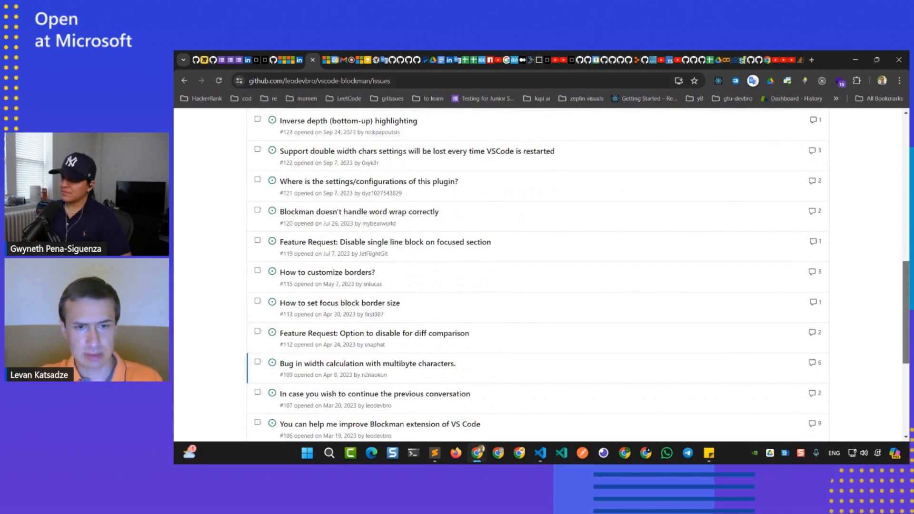
scroll(down, 3)
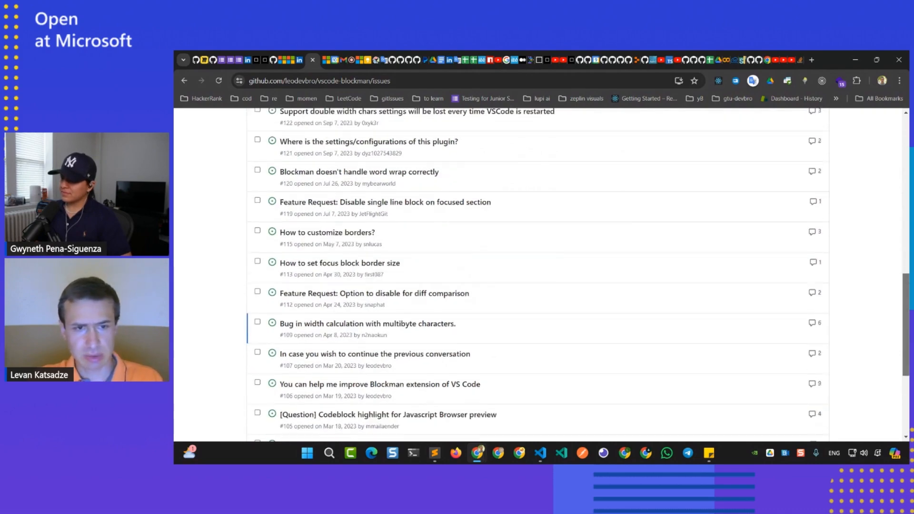